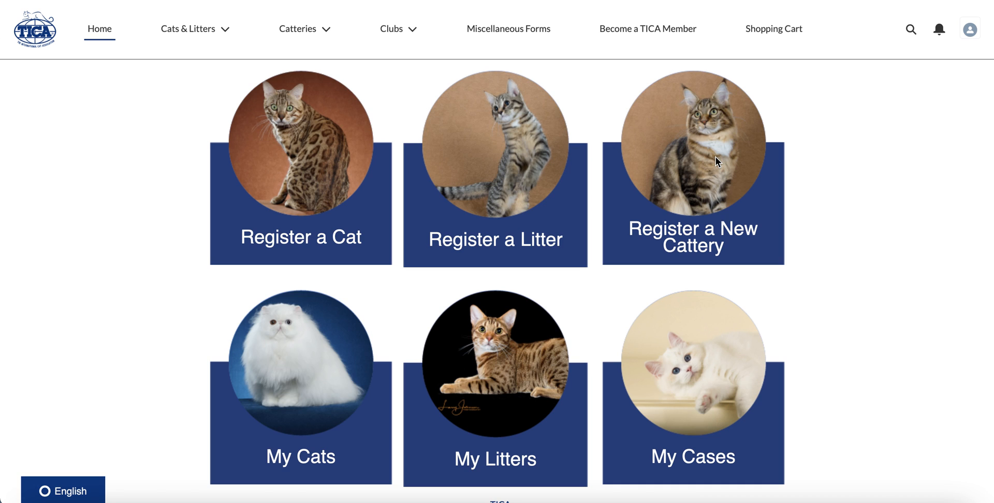
pyautogui.moveTo(743, 153)
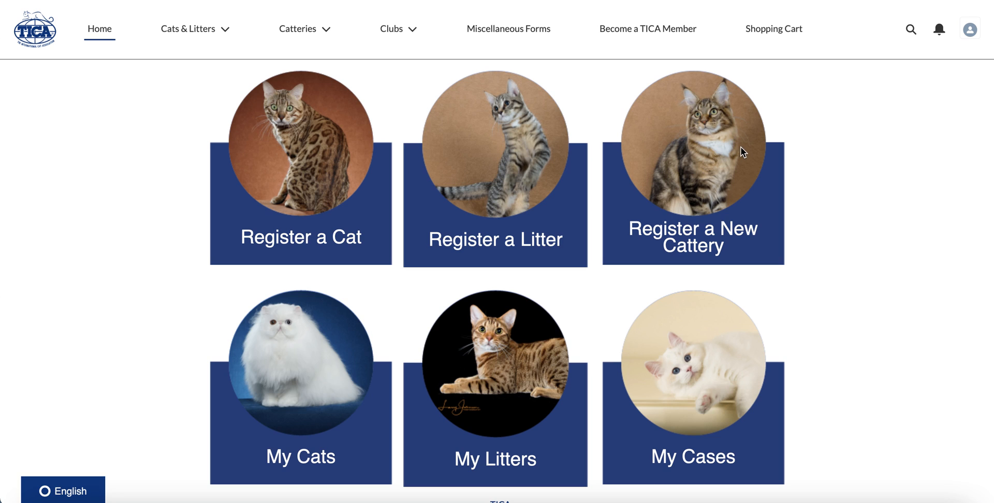
pyautogui.moveTo(969, 29)
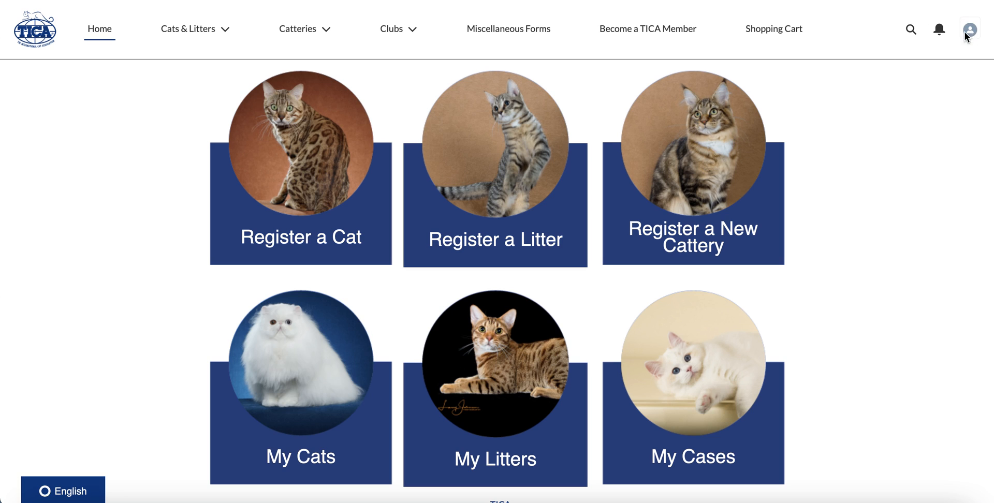
pyautogui.moveTo(970, 36)
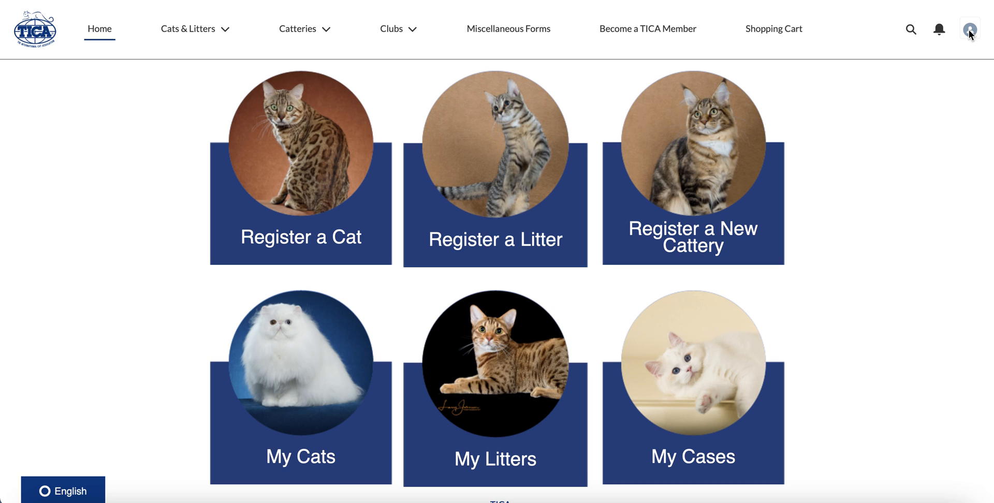
# Step: Open the profile avatar's account dropdown menu
pyautogui.click(970, 29)
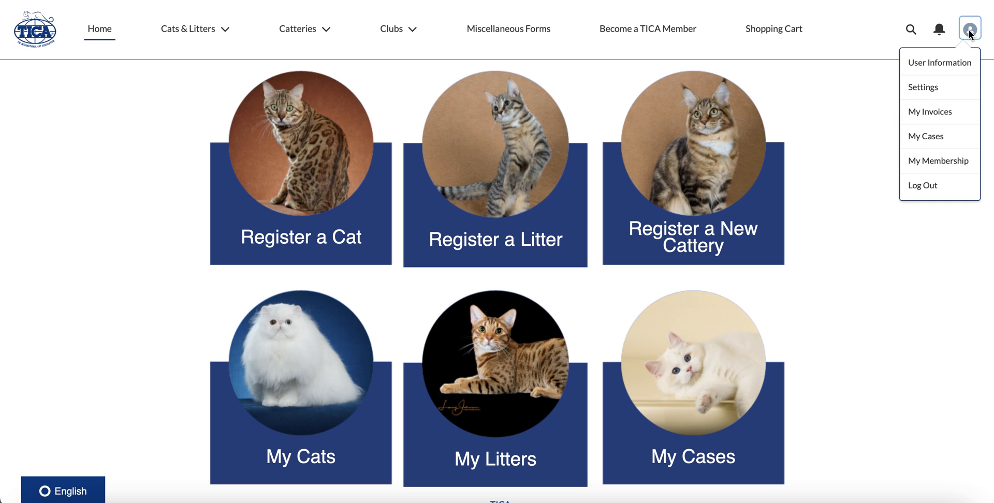
pyautogui.moveTo(926, 136)
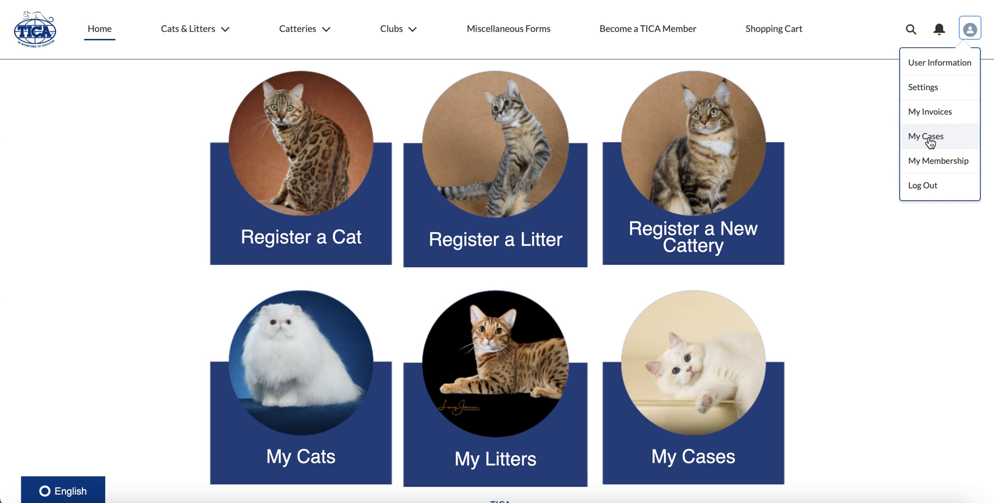
# Step: Open My Cases, check Awaiting Payment, return to Open Cases, then preview and close Wrong DOB
pyautogui.click(926, 136)
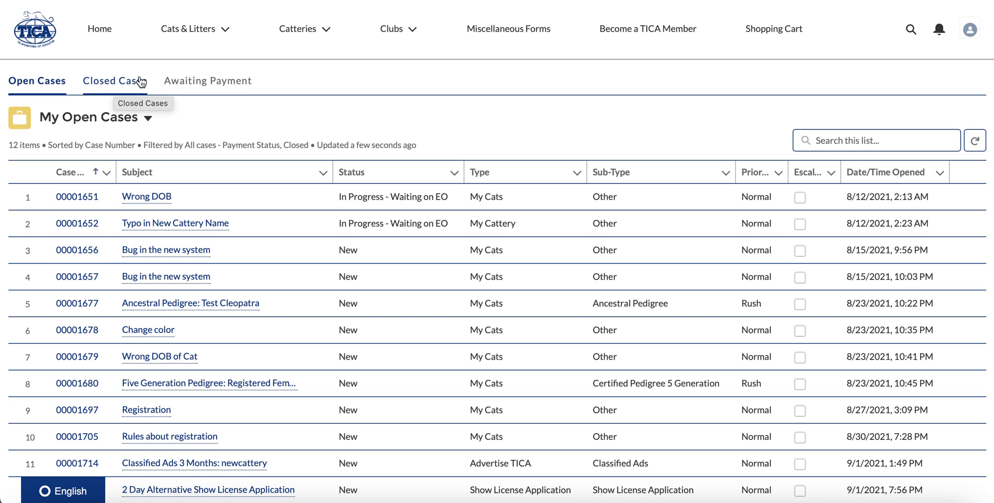
pyautogui.click(207, 80)
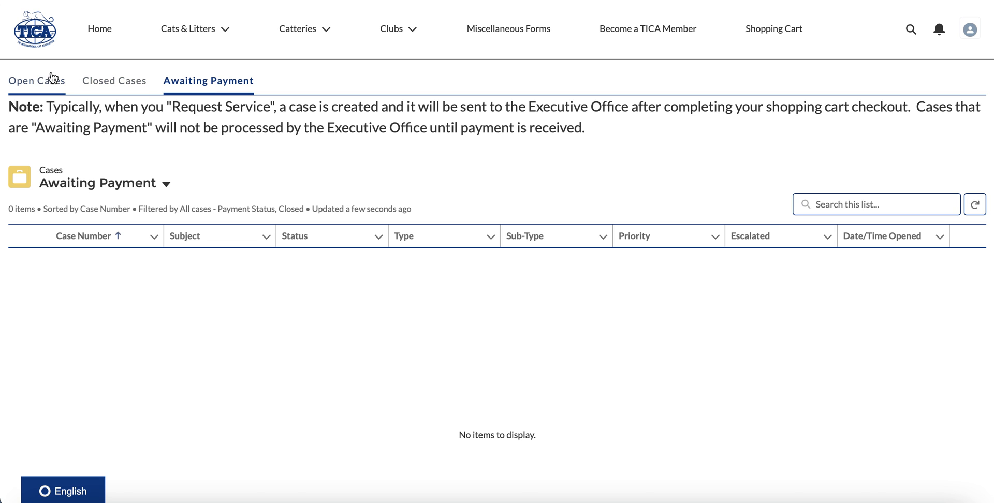
pyautogui.click(36, 80)
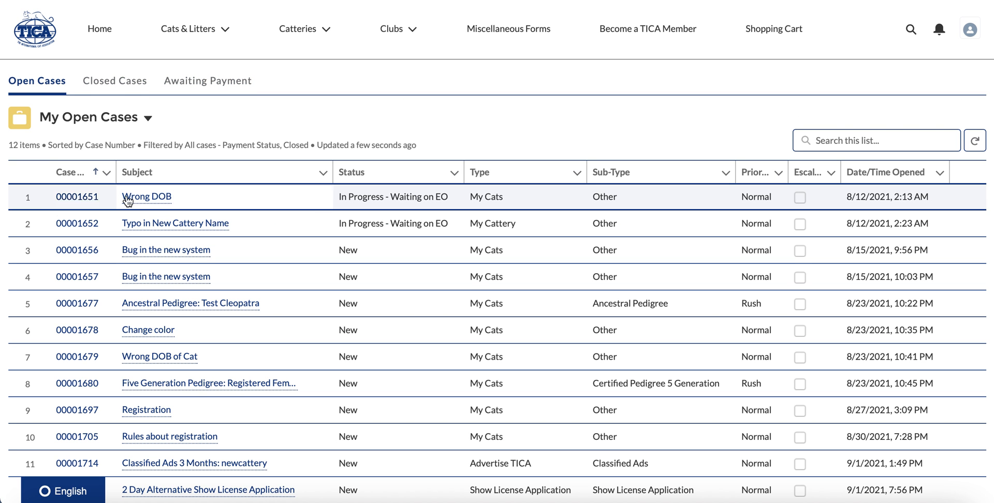
pyautogui.click(146, 195)
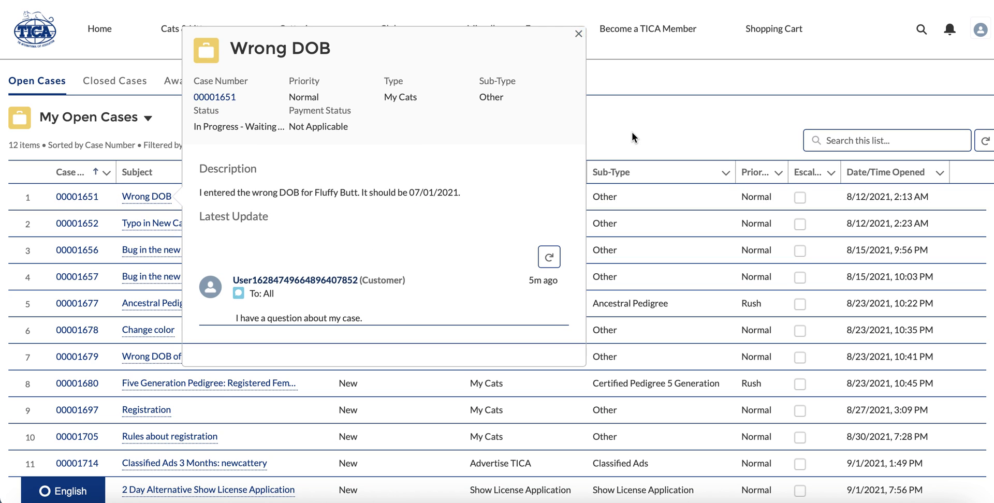
pyautogui.click(578, 34)
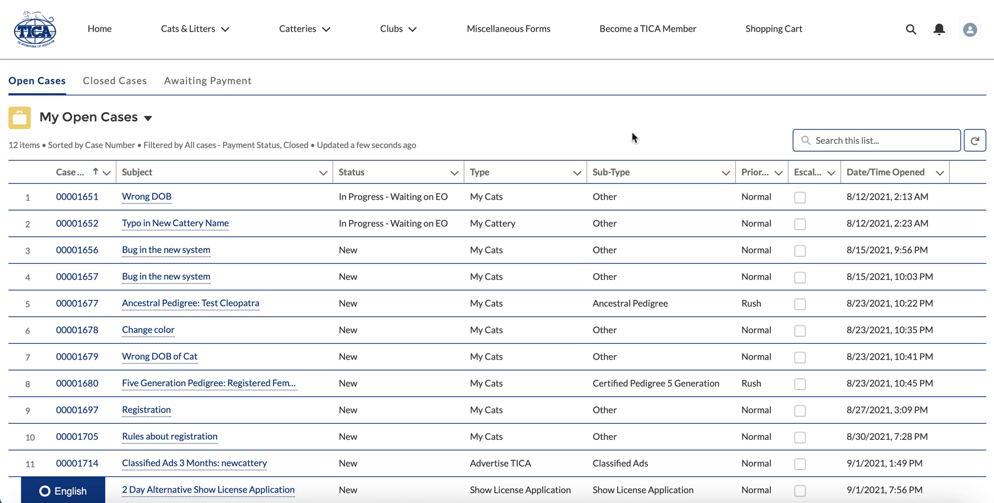
pyautogui.moveTo(533, 105)
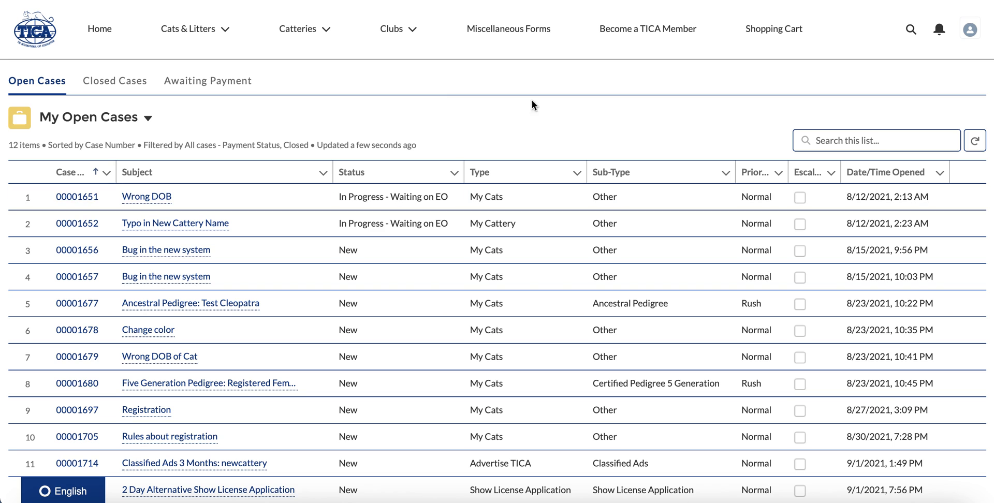
pyautogui.moveTo(543, 122)
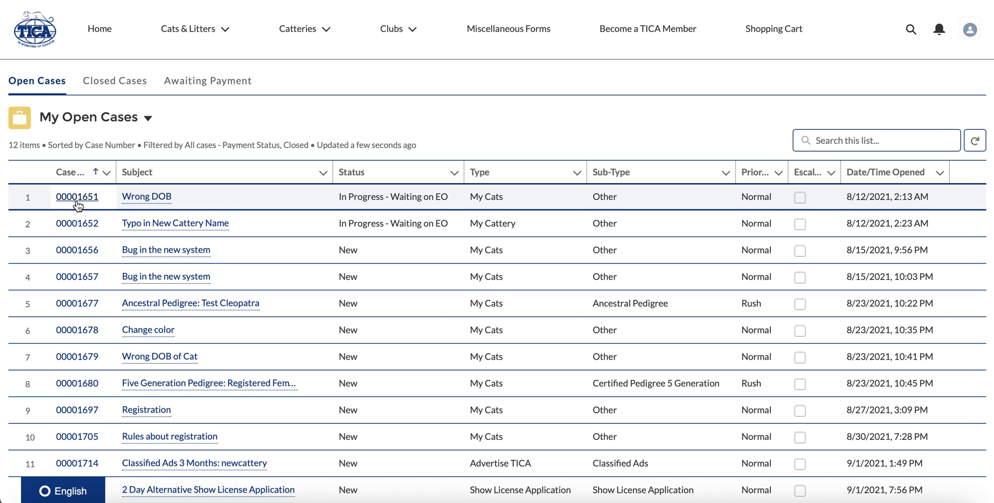
# Step: Open case 00001651, Wrong DOB, and scroll through its detail page
pyautogui.click(77, 196)
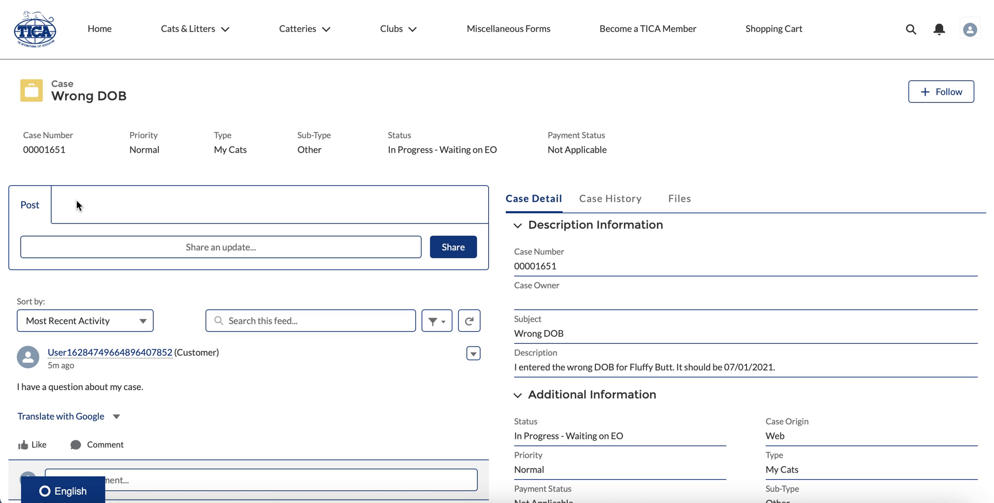
pyautogui.moveTo(347, 355)
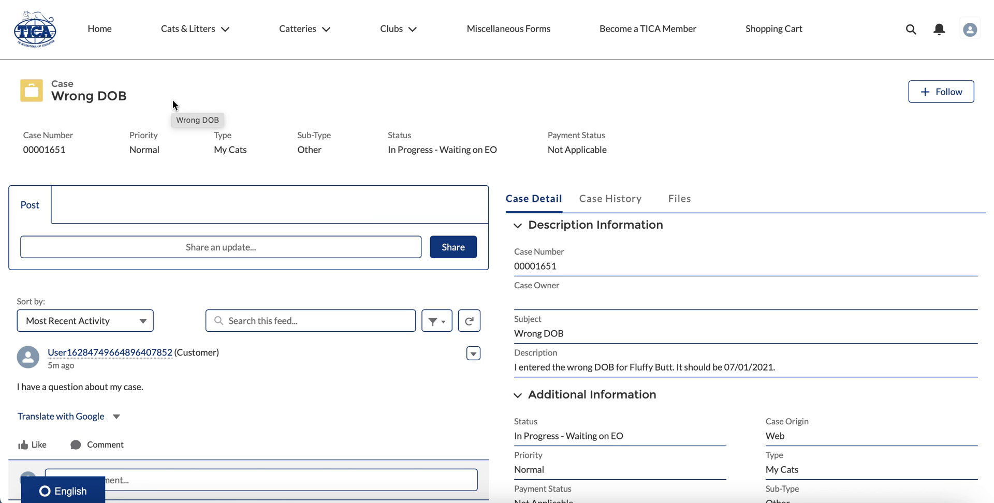
pyautogui.moveTo(22, 154)
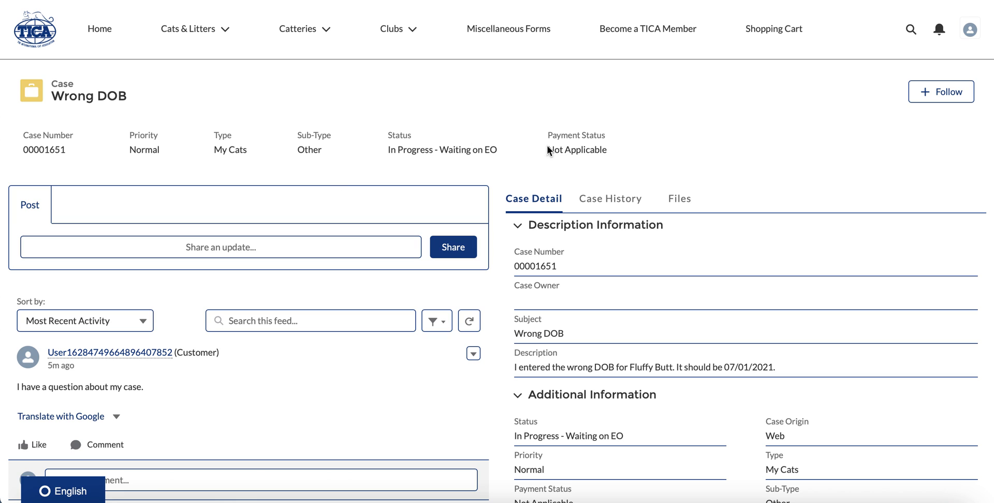
pyautogui.moveTo(619, 152)
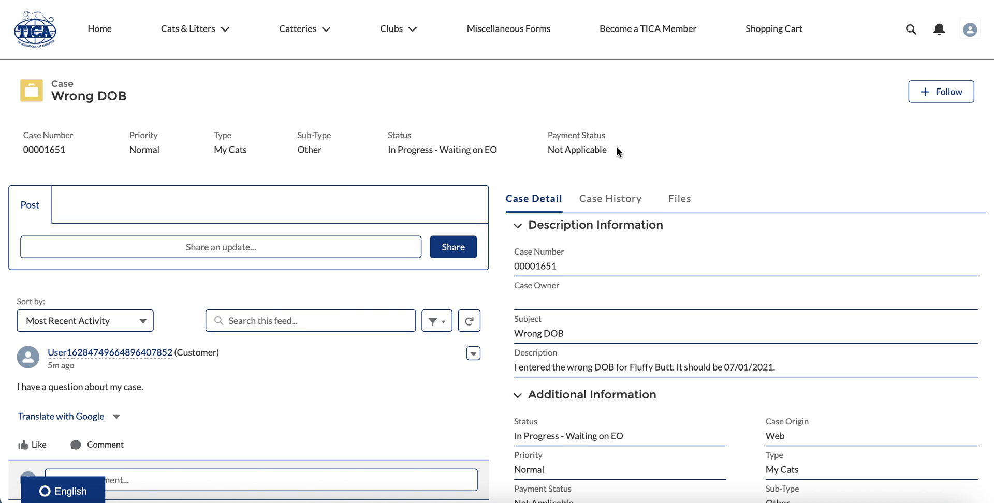
pyautogui.moveTo(605, 225)
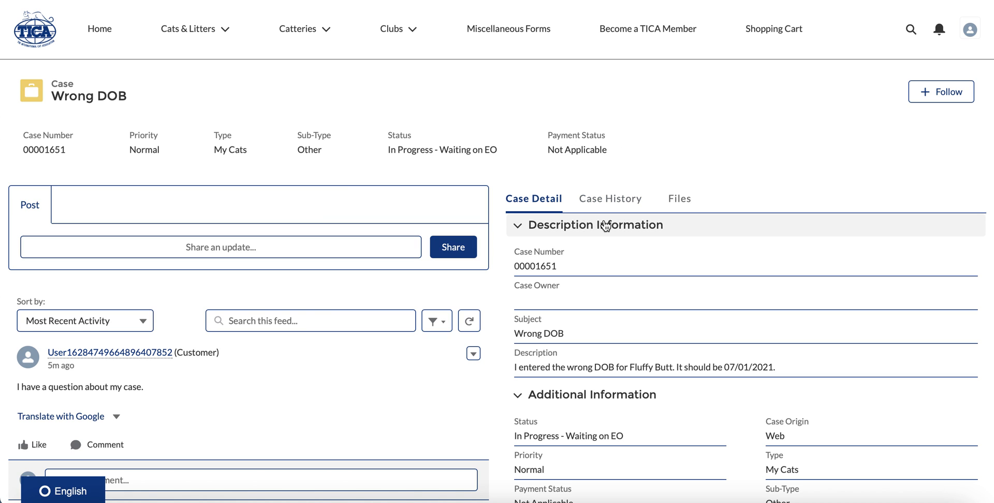
pyautogui.scroll(-3)
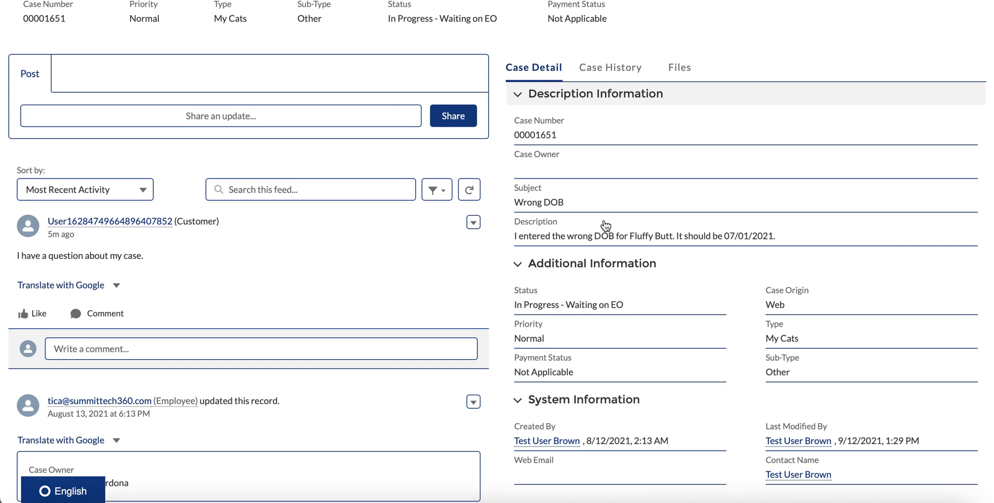
pyautogui.scroll(-3)
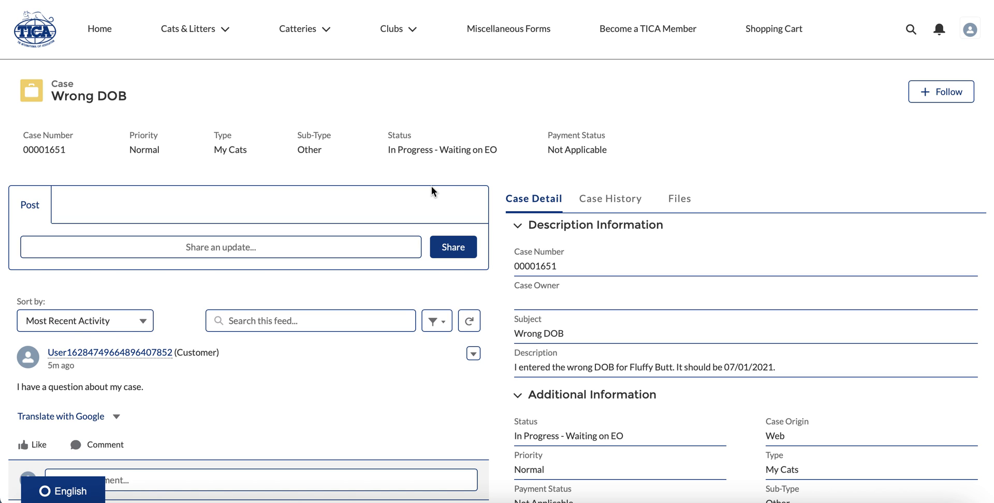
pyautogui.moveTo(325, 152)
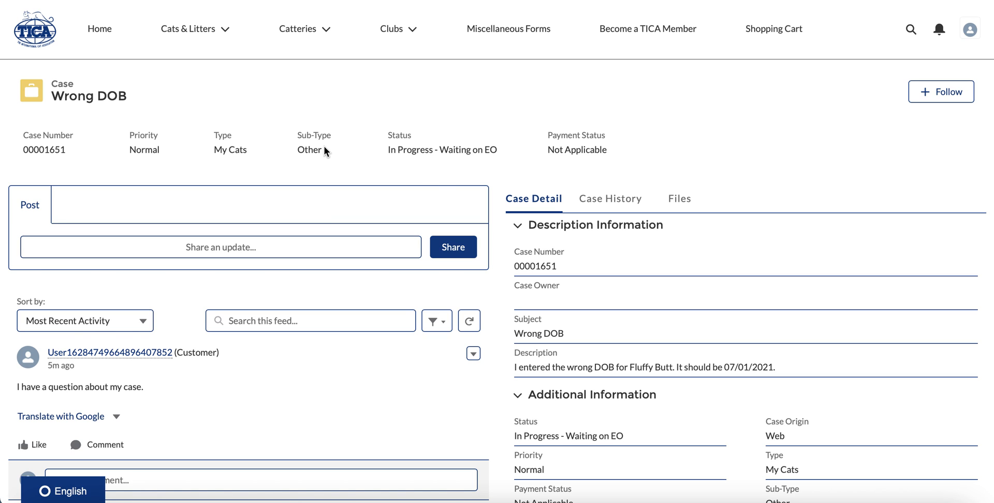
pyautogui.moveTo(311, 164)
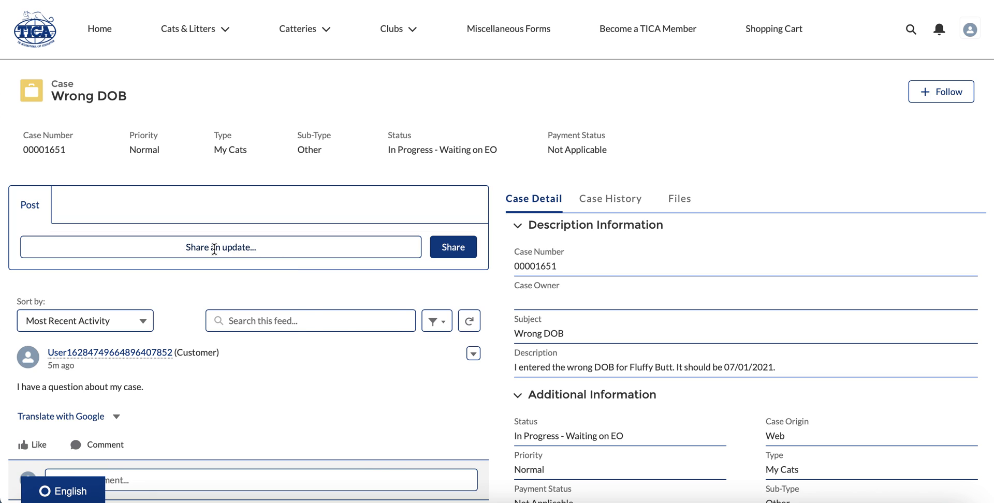
# Step: Share the post 'I have another question for the EO.' on the case feed
pyautogui.click(220, 246)
pyautogui.write('I have')
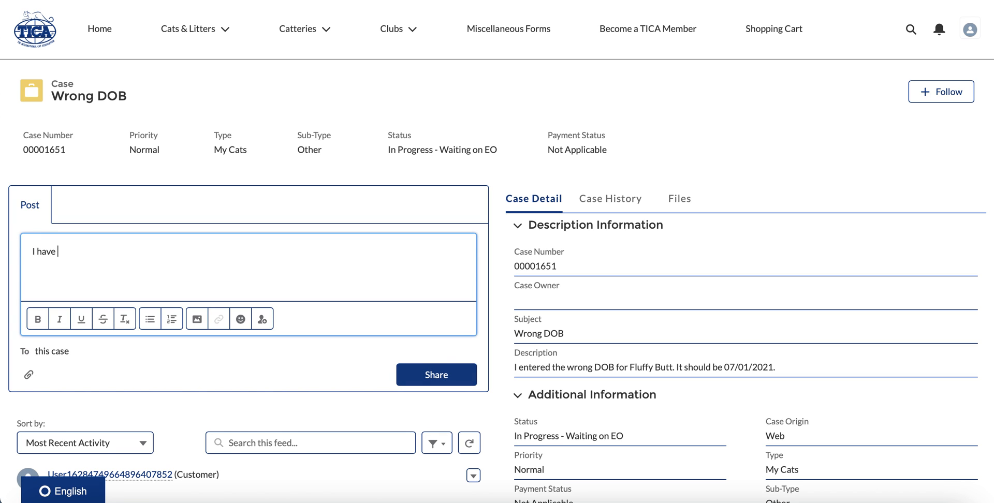
pyautogui.write('another question')
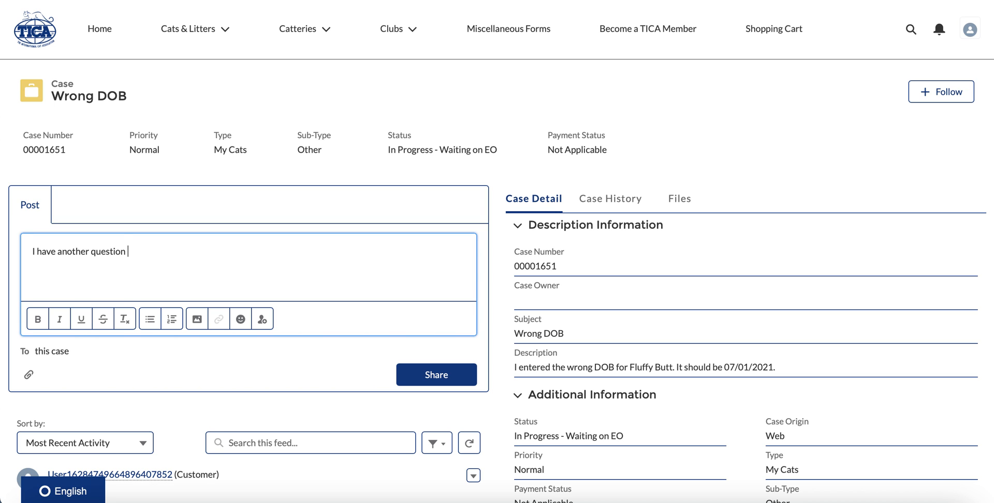
pyautogui.write('for the EO.')
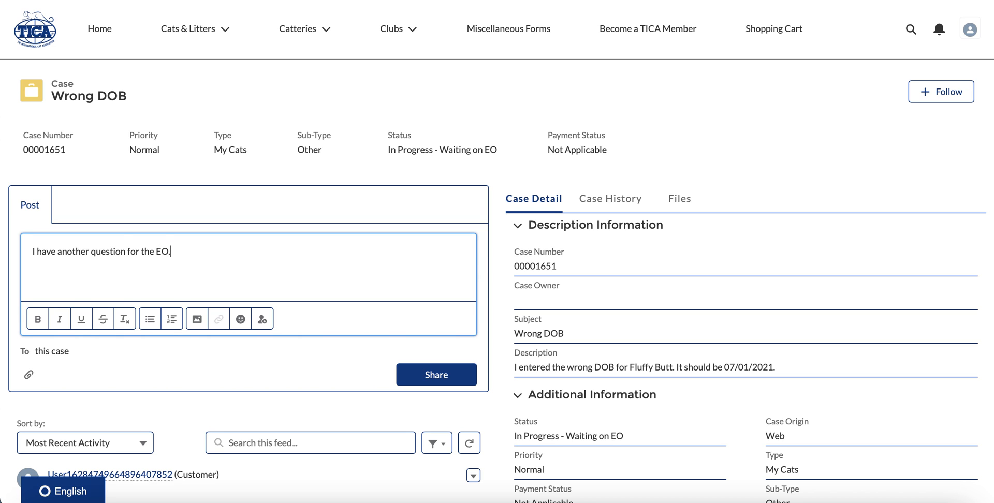
pyautogui.moveTo(37, 319)
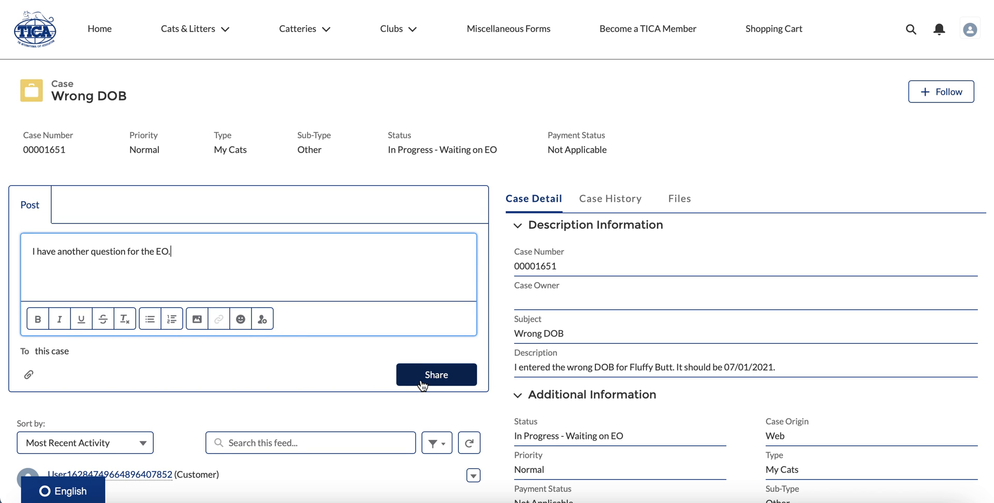
pyautogui.click(436, 375)
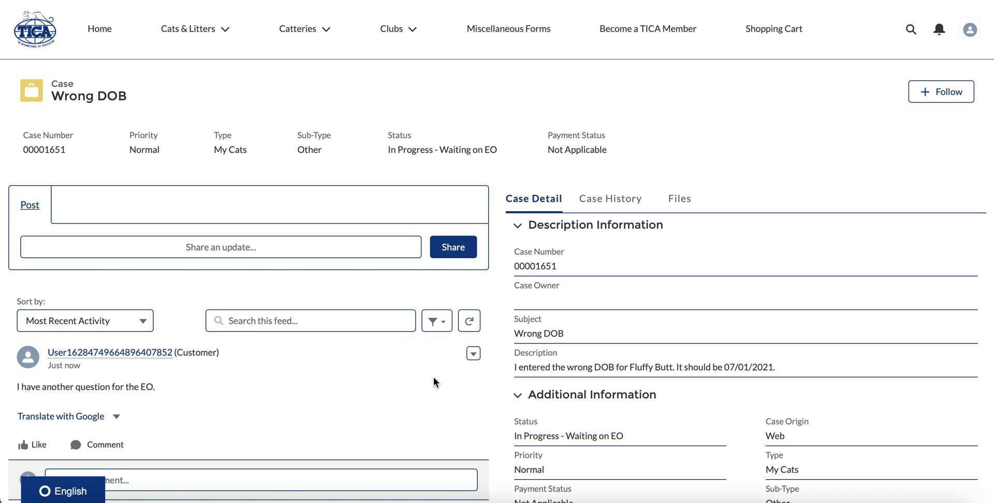
pyautogui.moveTo(330, 311)
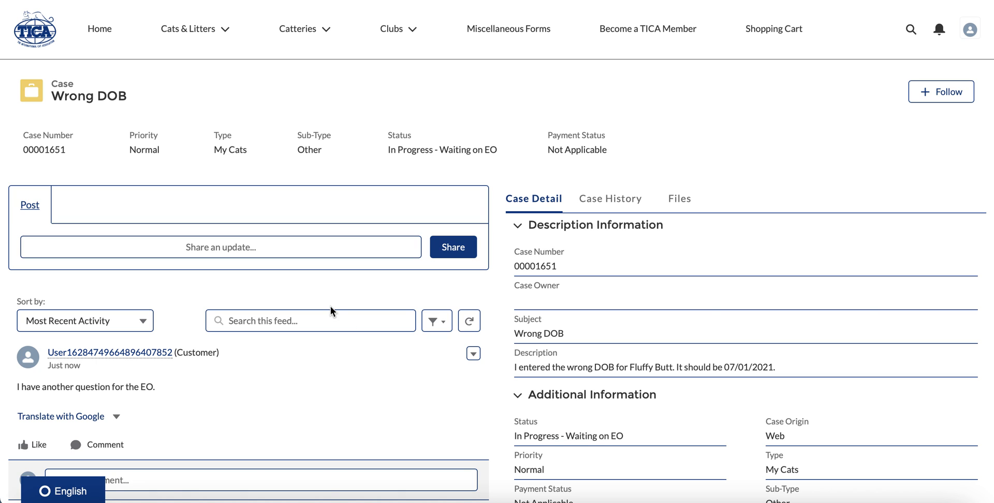
pyautogui.moveTo(294, 285)
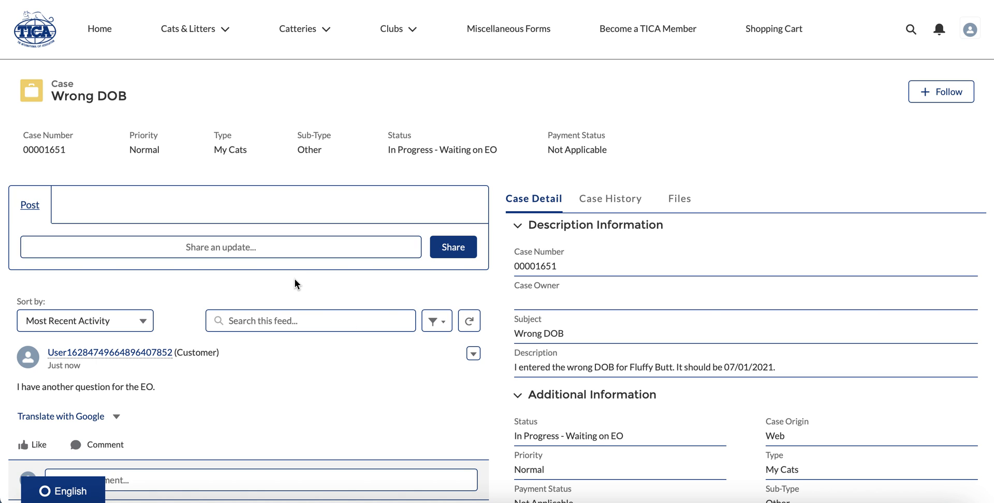
pyautogui.scroll(-3)
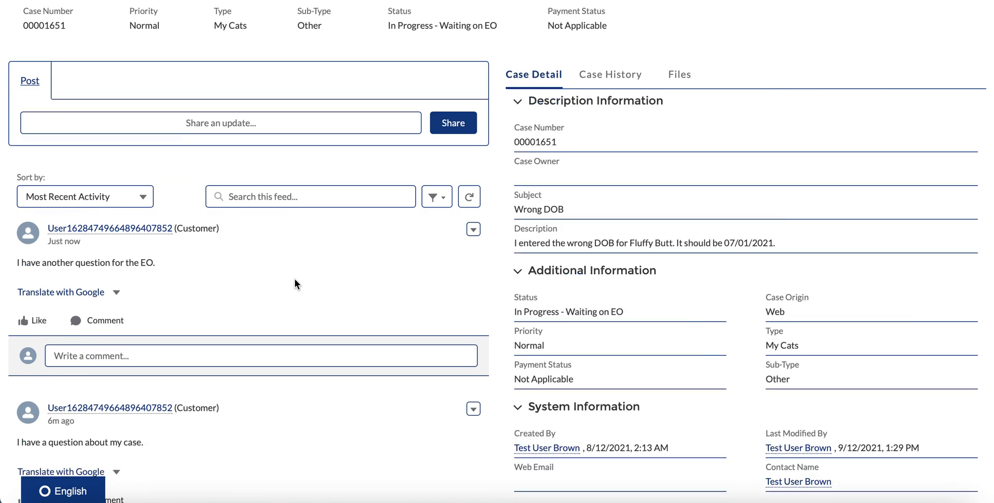
pyautogui.scroll(-3)
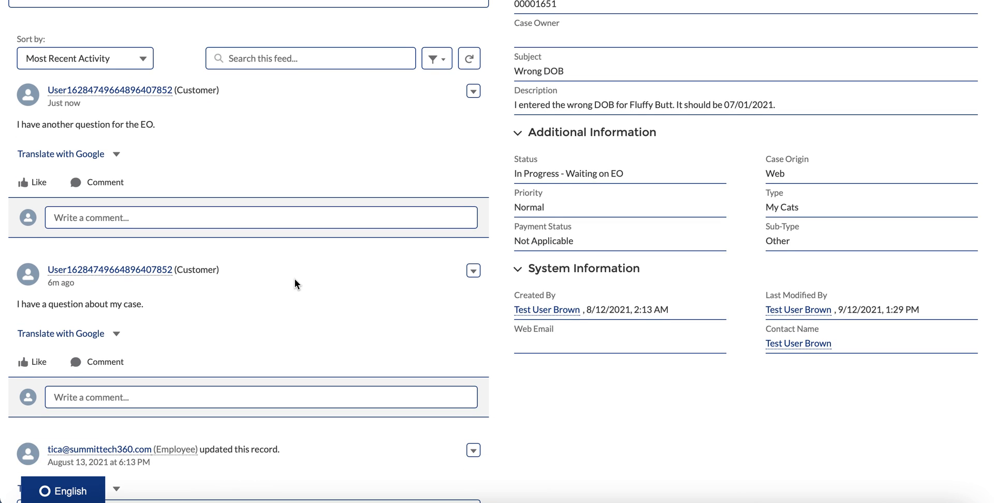
pyautogui.moveTo(197, 139)
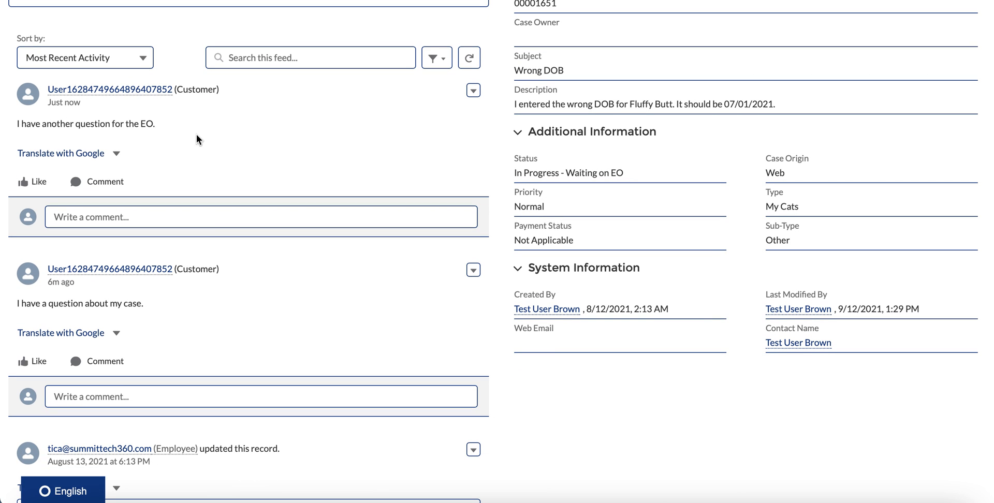
pyautogui.scroll(-3)
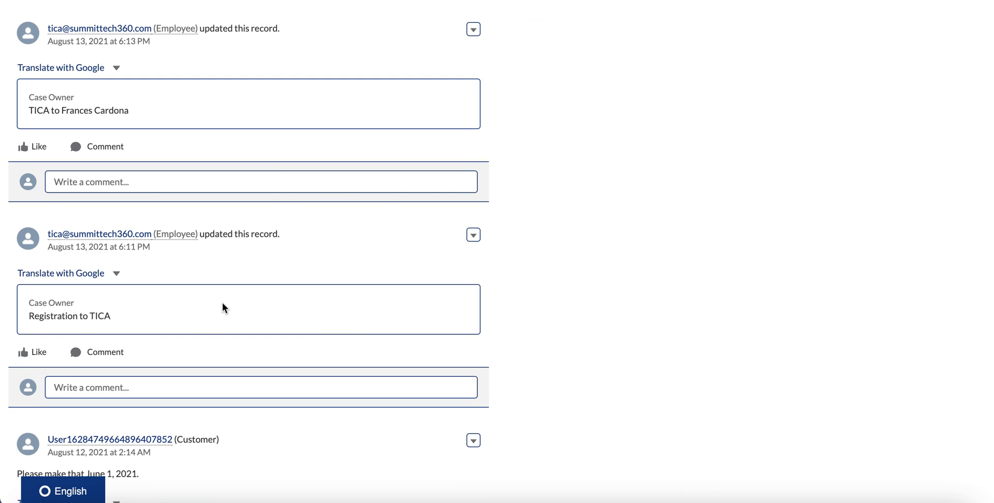
pyautogui.scroll(-3)
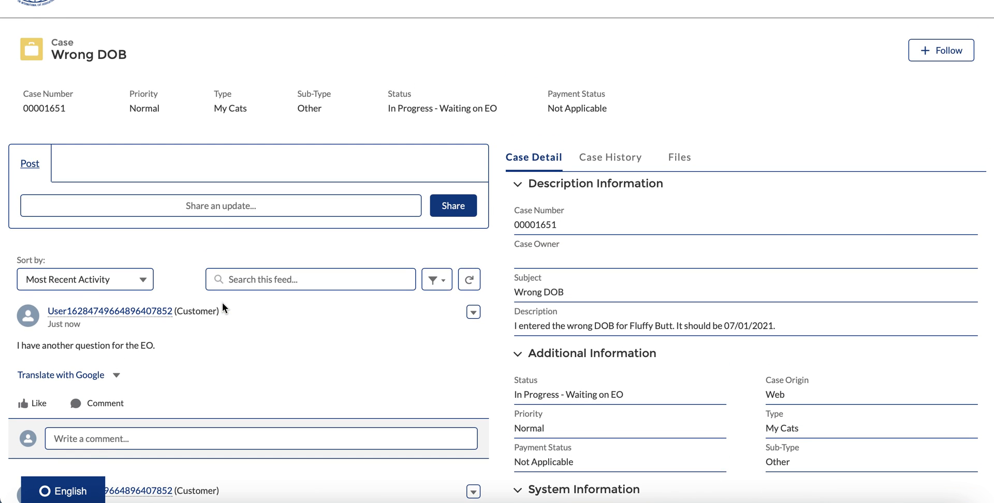
pyautogui.scroll(3)
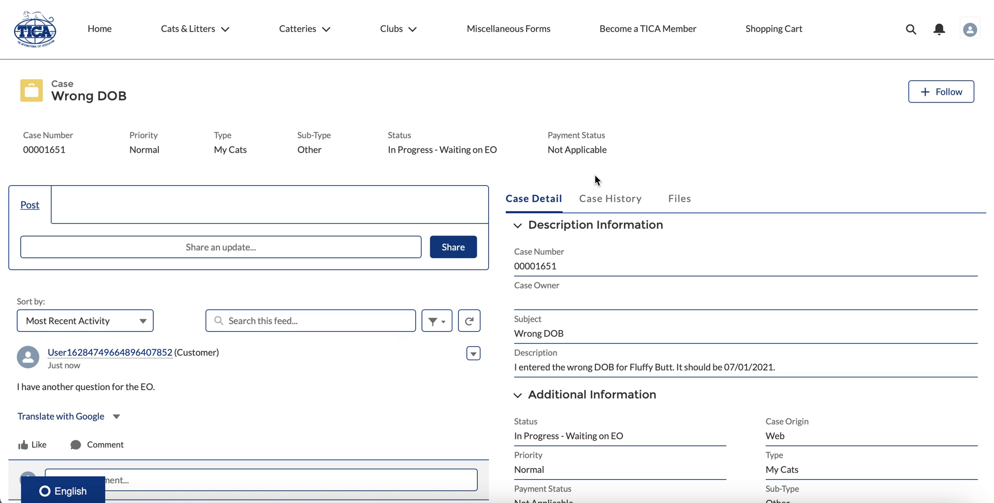
pyautogui.moveTo(611, 198)
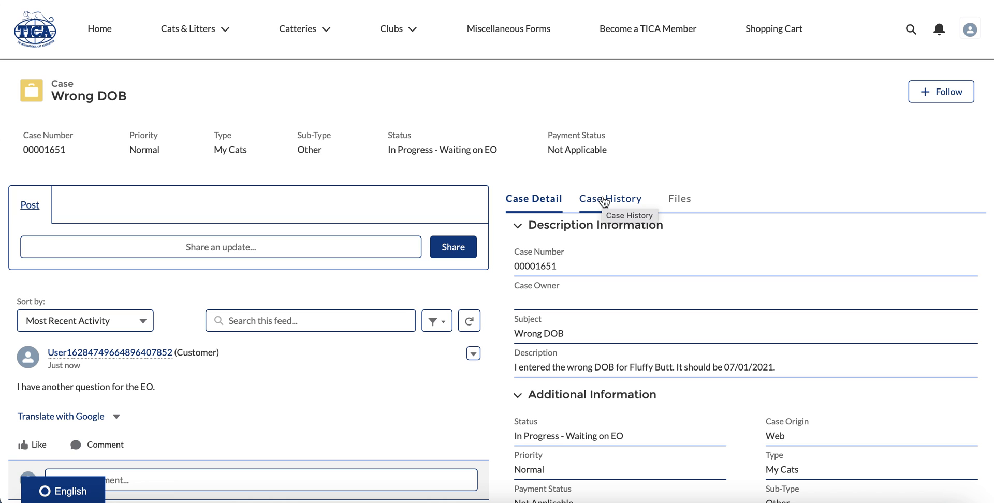
pyautogui.click(610, 198)
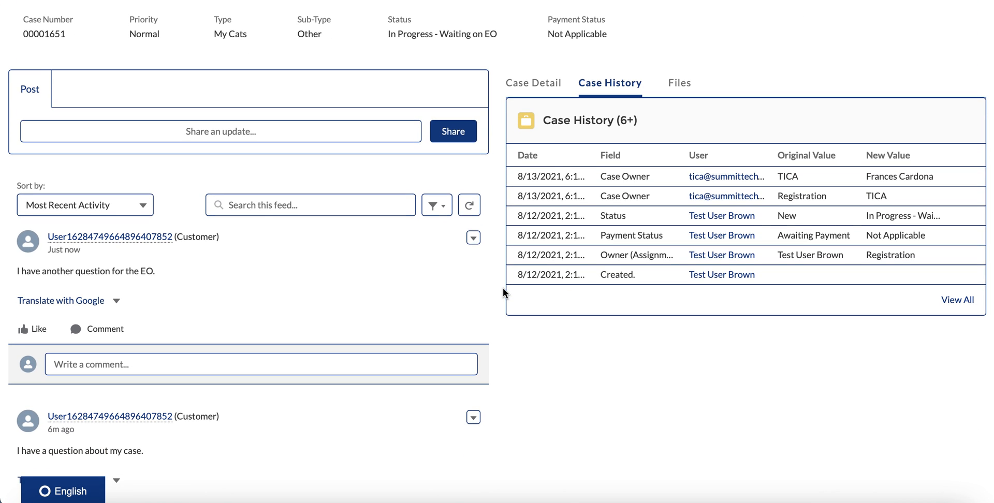
pyautogui.moveTo(722, 275)
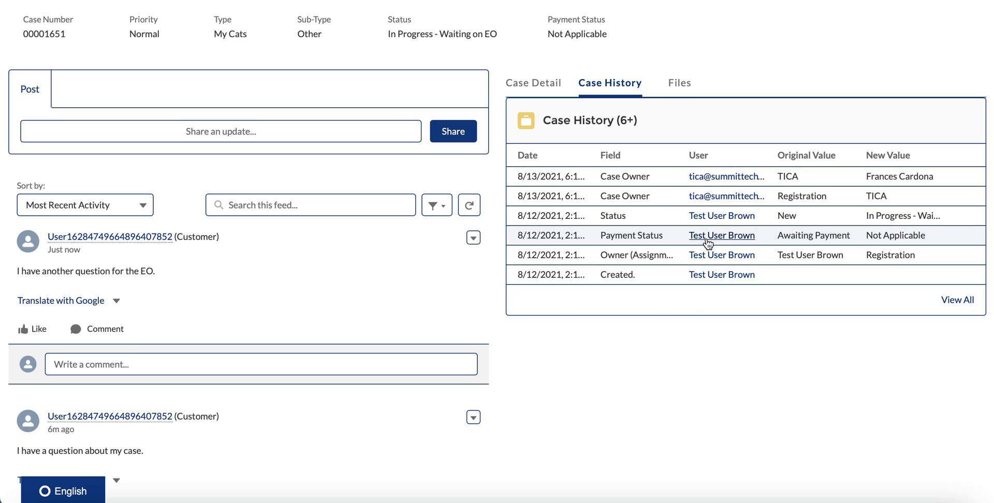
pyautogui.moveTo(957, 300)
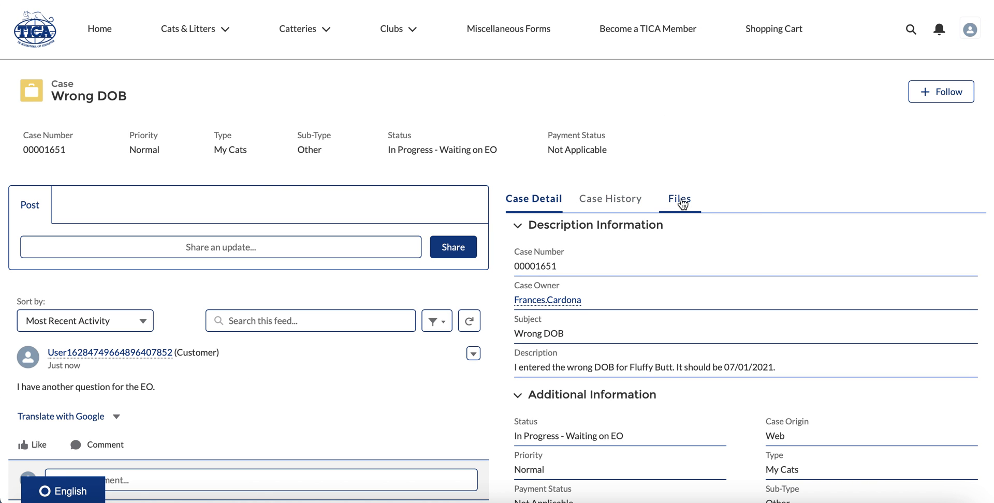
# Step: Show the case's Files tab, listing the Photo 1 jpg
pyautogui.click(678, 199)
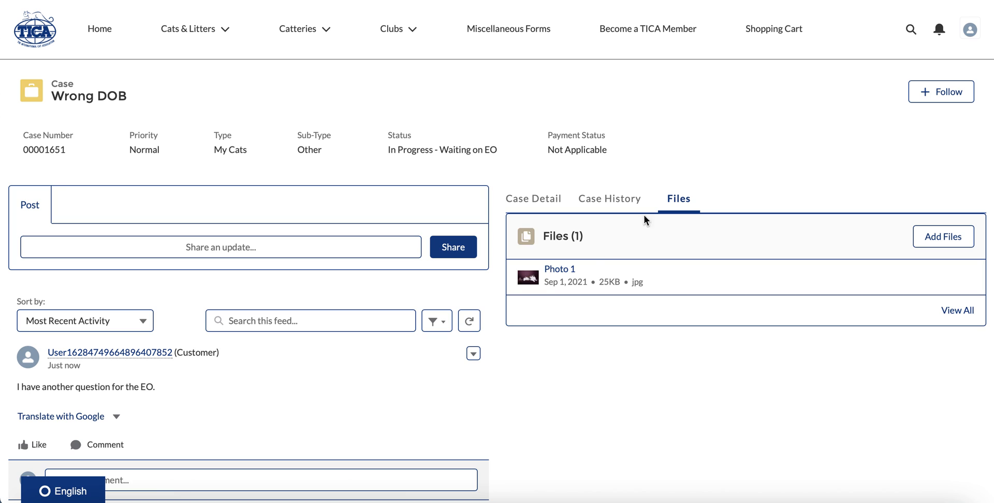
pyautogui.moveTo(943, 237)
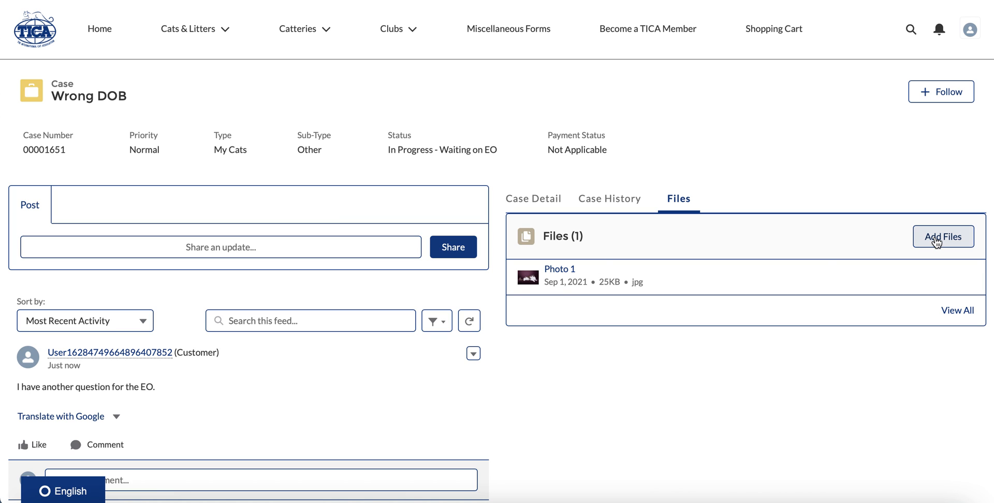
pyautogui.moveTo(943, 236)
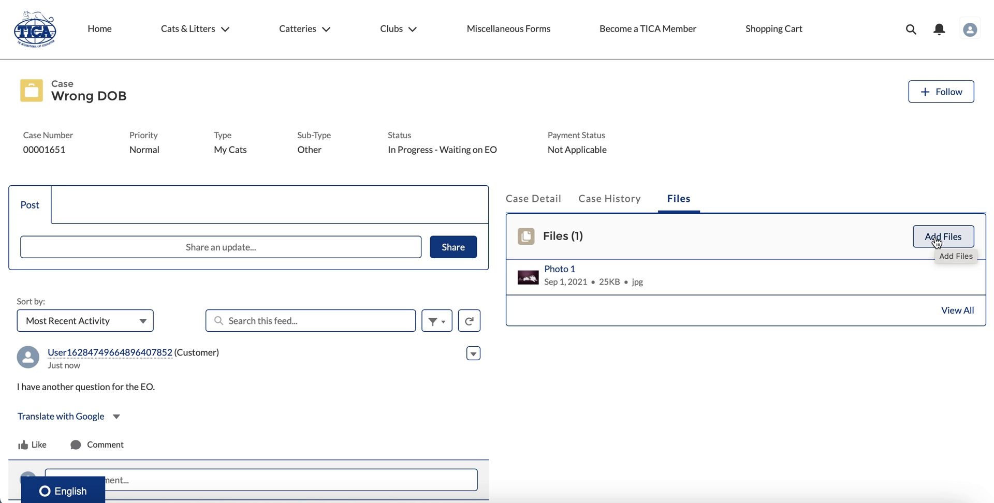
# Step: Add the Pedigree Order Form Revised 16Oct2020(1) PDF as a case file
pyautogui.click(943, 237)
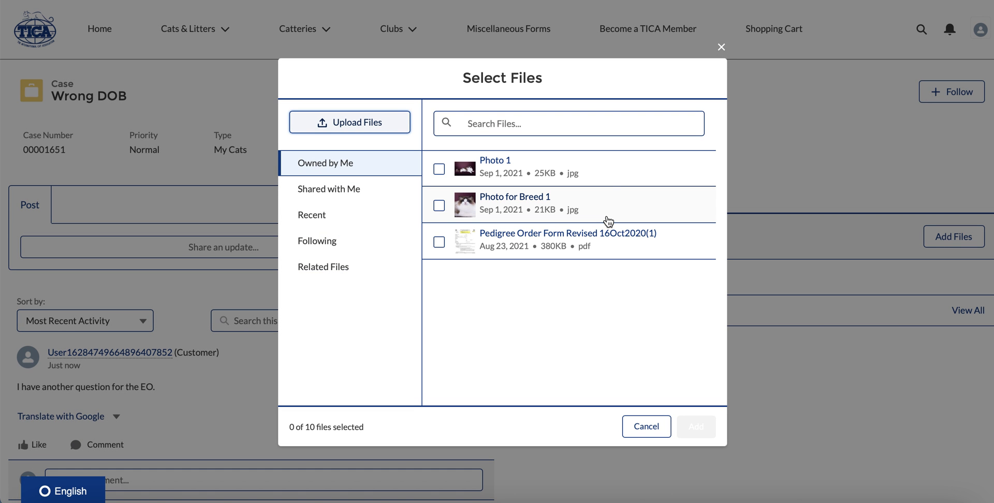
pyautogui.moveTo(449, 247)
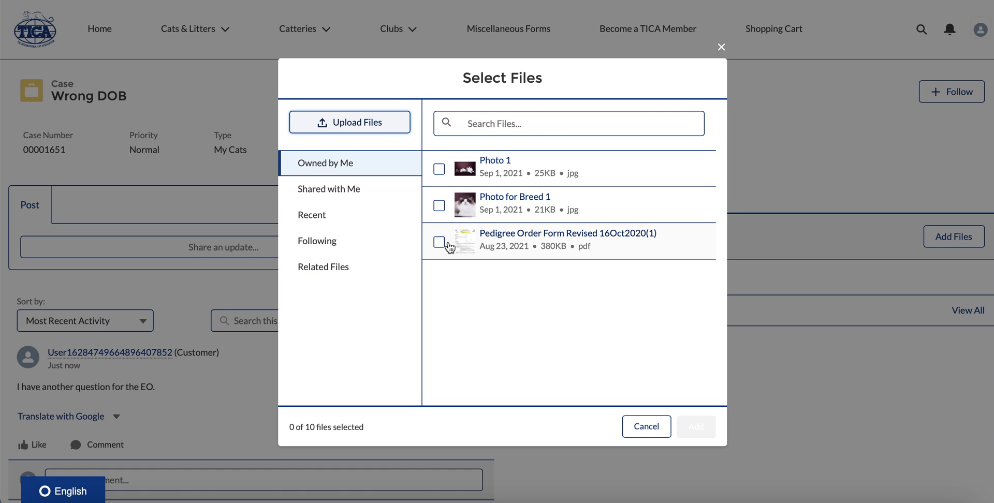
pyautogui.click(440, 243)
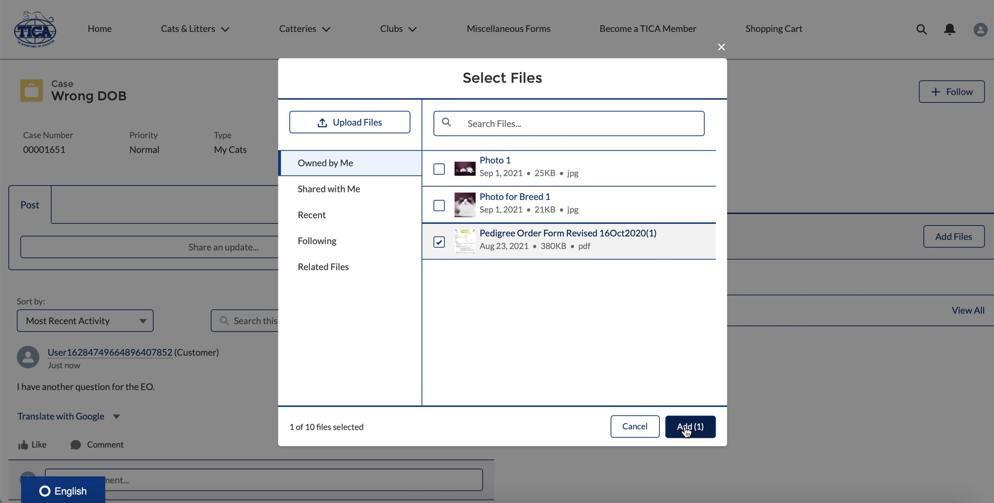
pyautogui.click(690, 427)
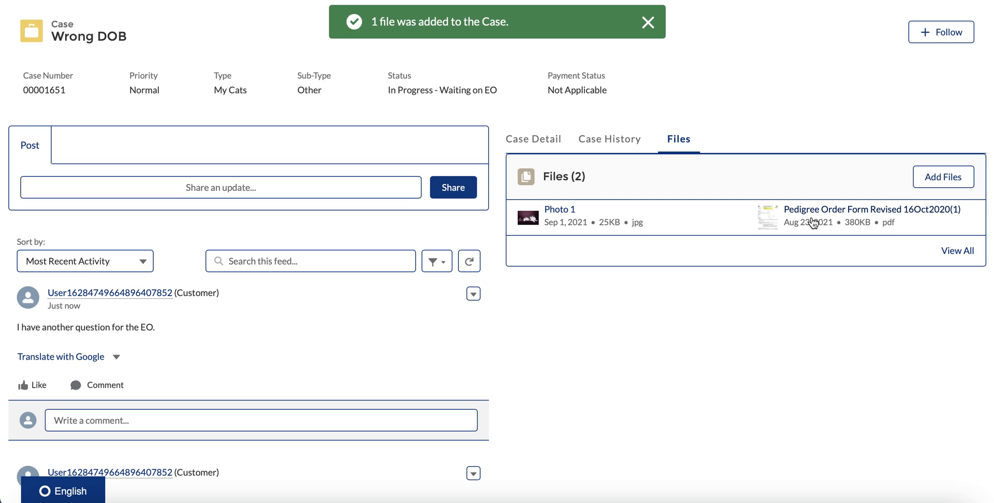
pyautogui.moveTo(877, 209)
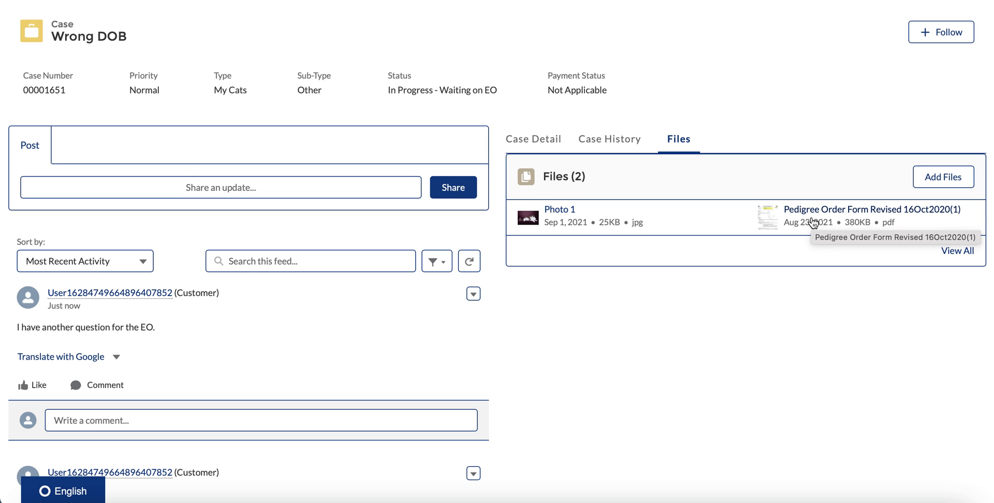
pyautogui.scroll(-3)
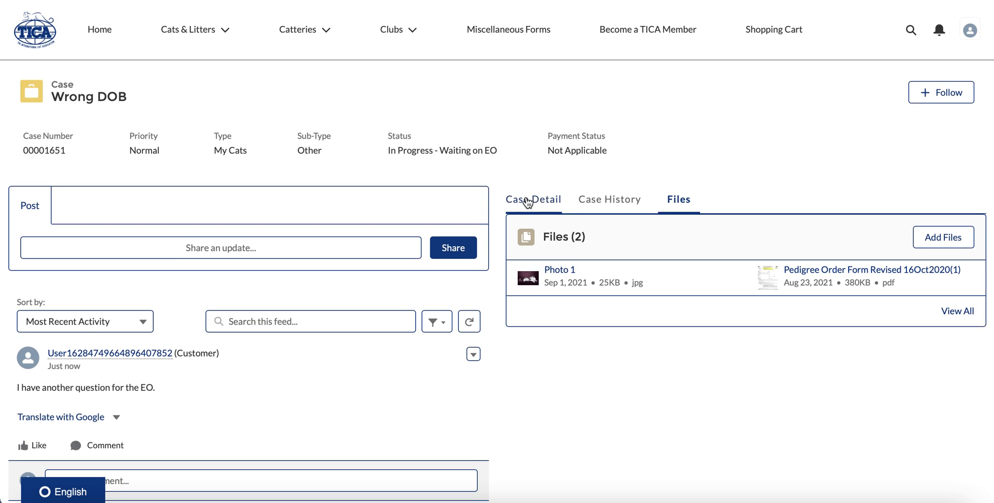
pyautogui.moveTo(273, 186)
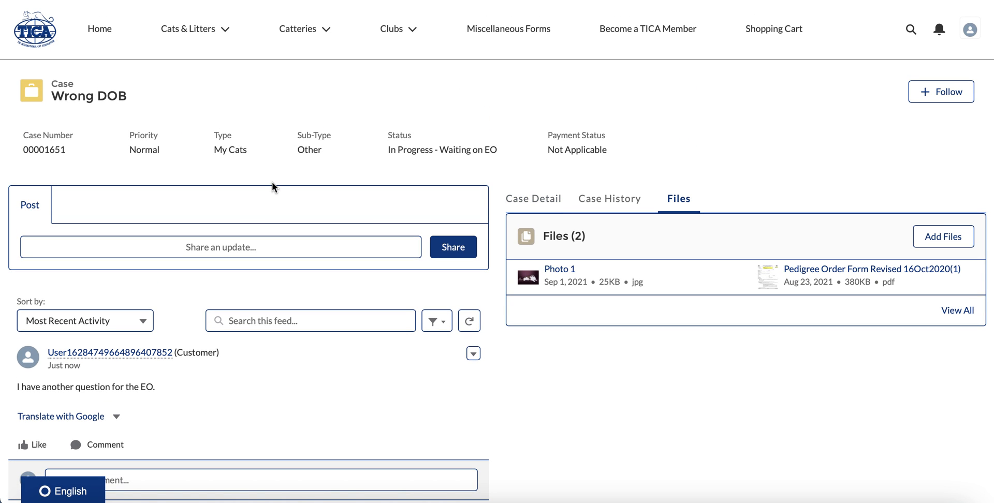
# Step: Browse the Case Detail, Case History and Files tabs, then open an empty update post box
pyautogui.click(533, 198)
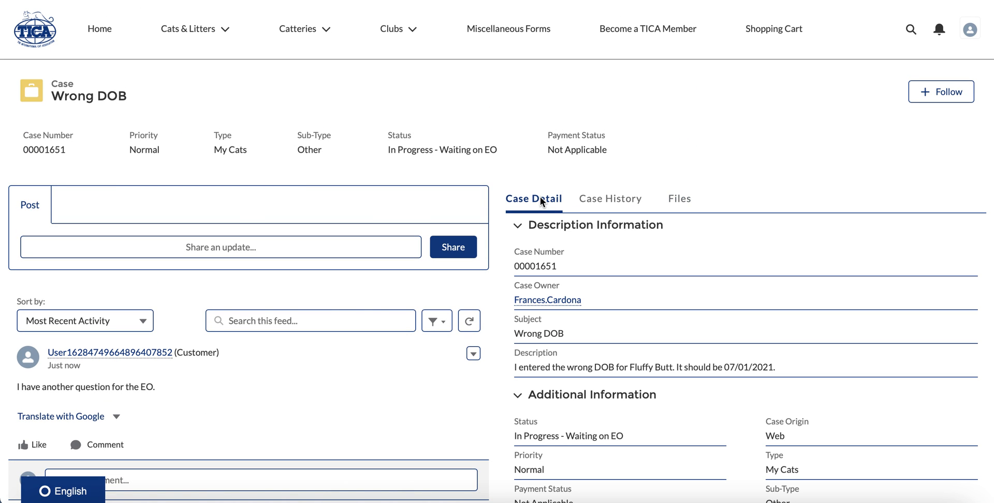
pyautogui.click(610, 198)
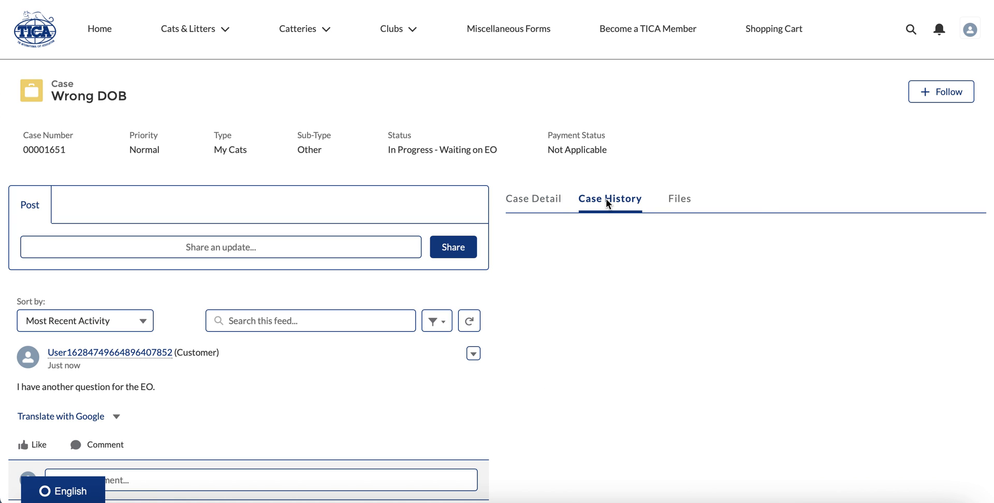
pyautogui.click(678, 199)
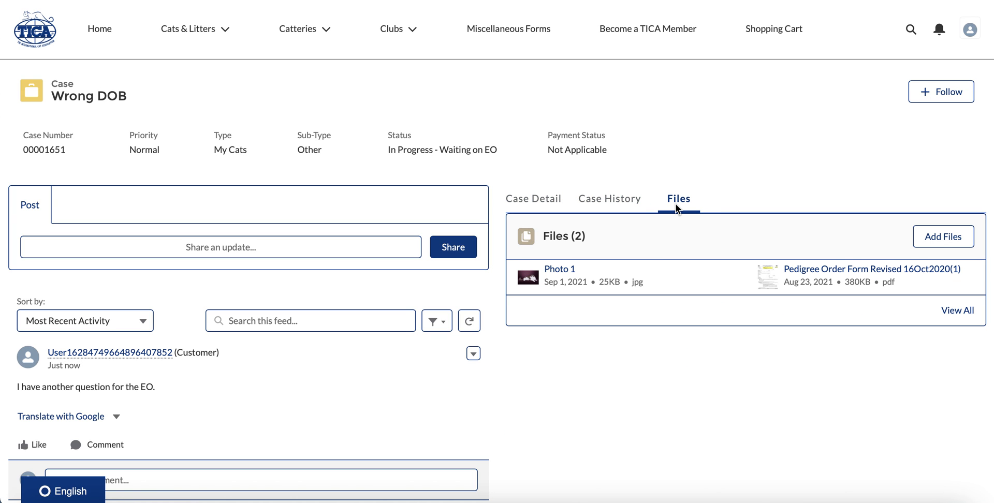
pyautogui.moveTo(221, 237)
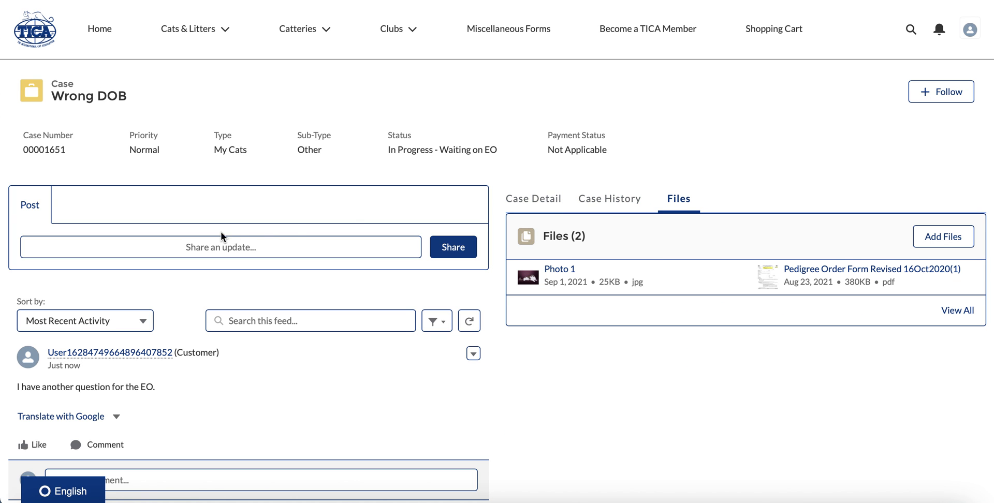
pyautogui.click(220, 247)
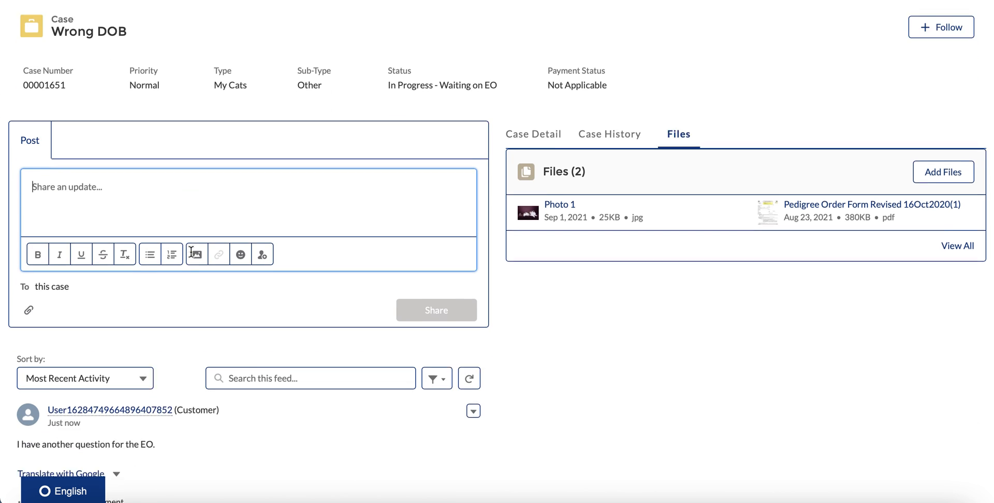
pyautogui.scroll(-3)
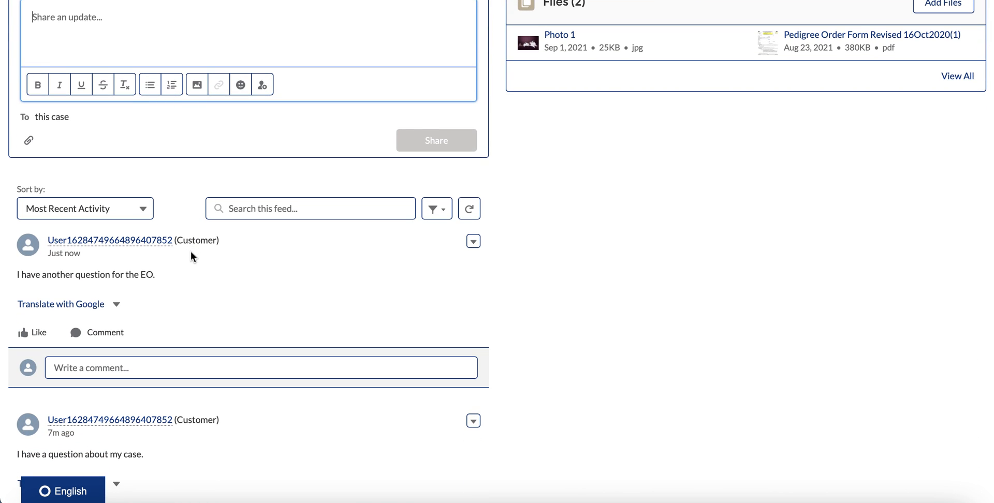